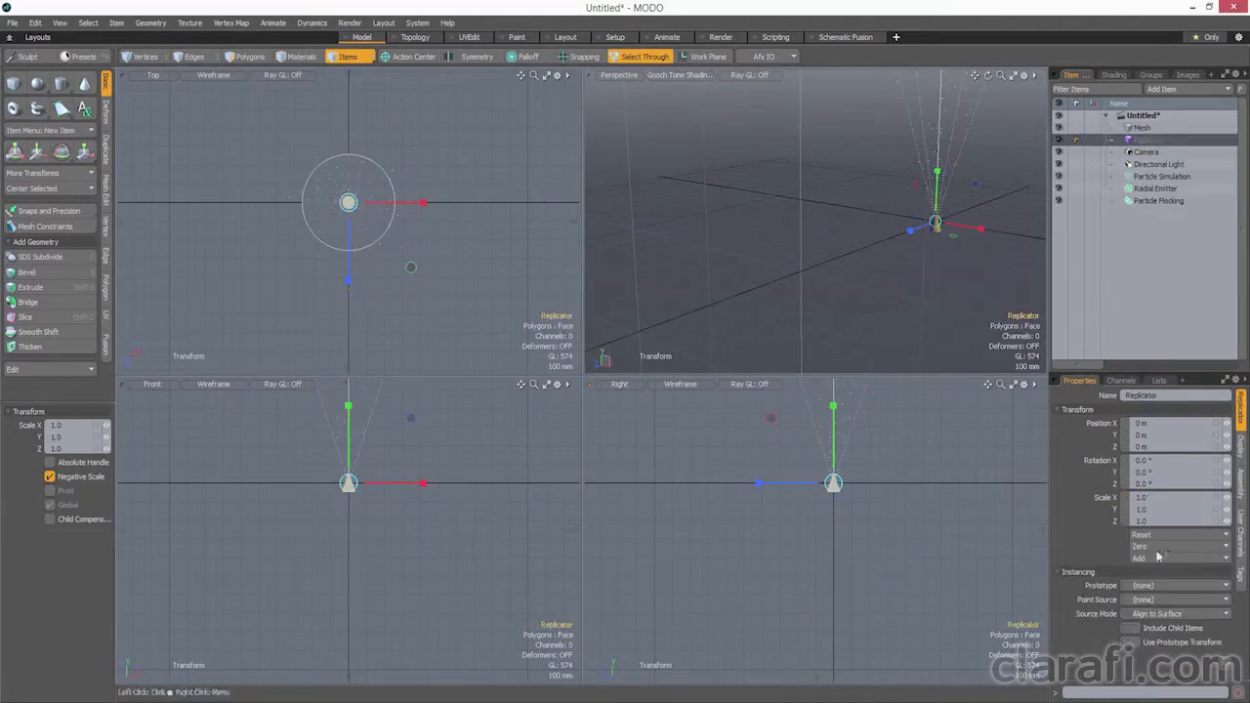
# Switch to the Setup layout showing the radial emitter, fluid, collider and liquid nodes.
pyautogui.click(615, 37)
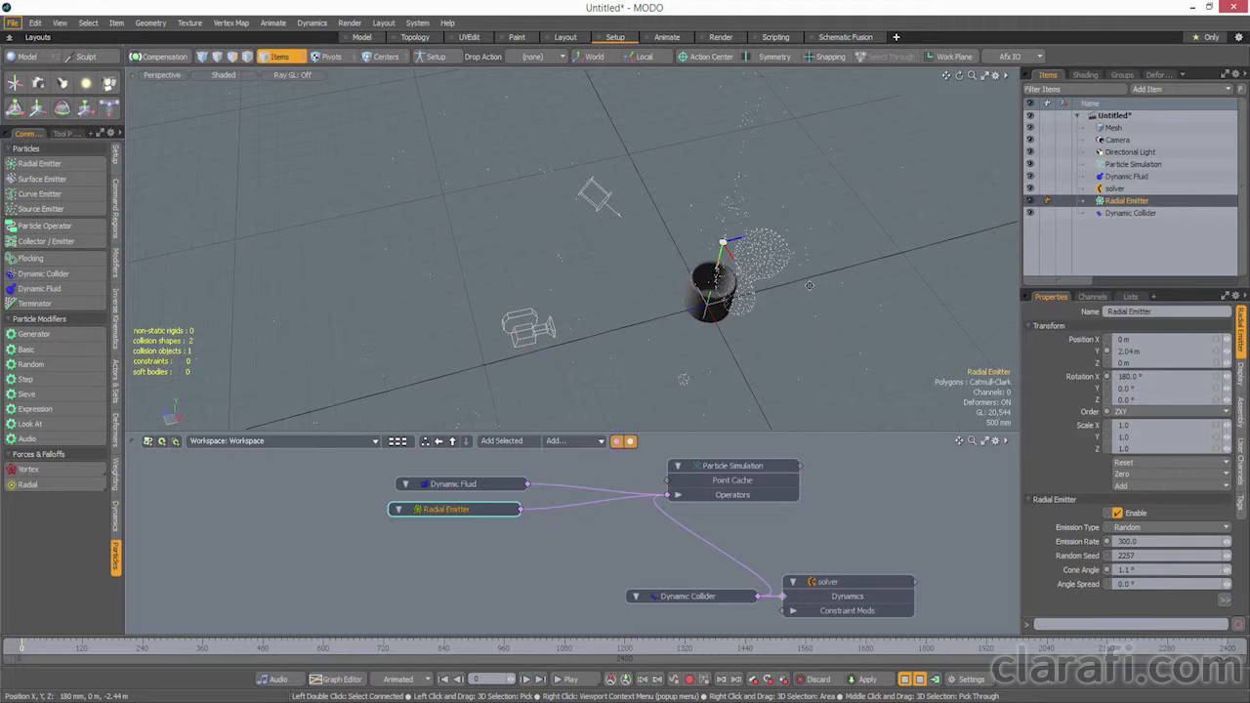
pyautogui.click(1132, 164)
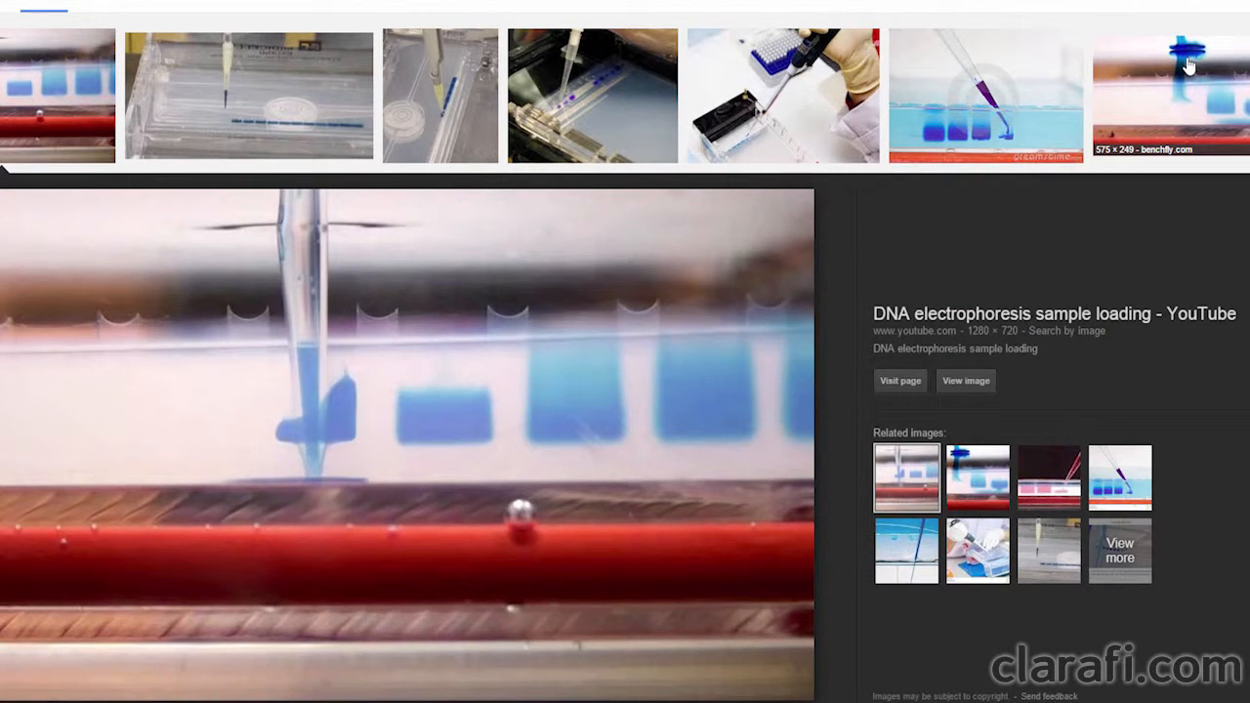
# Preview a gel-loading reference photo and browse the related image results.
pyautogui.click(1169, 94)
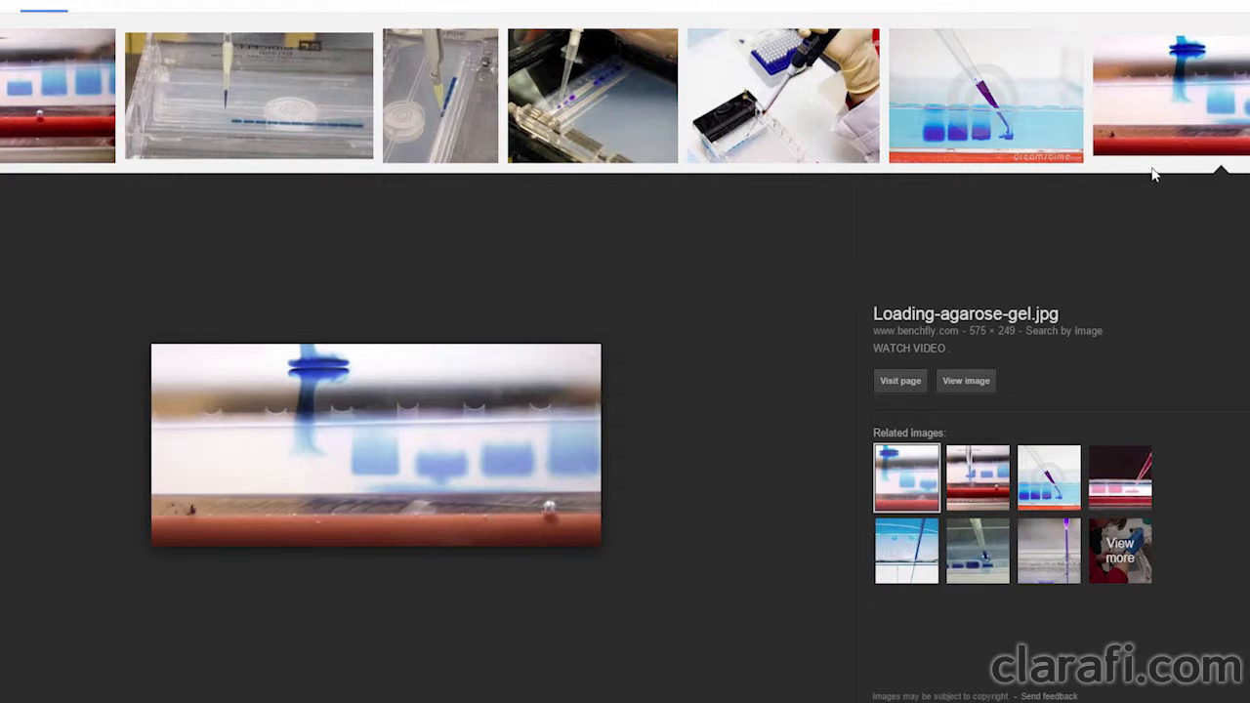
pyautogui.scroll(-3)
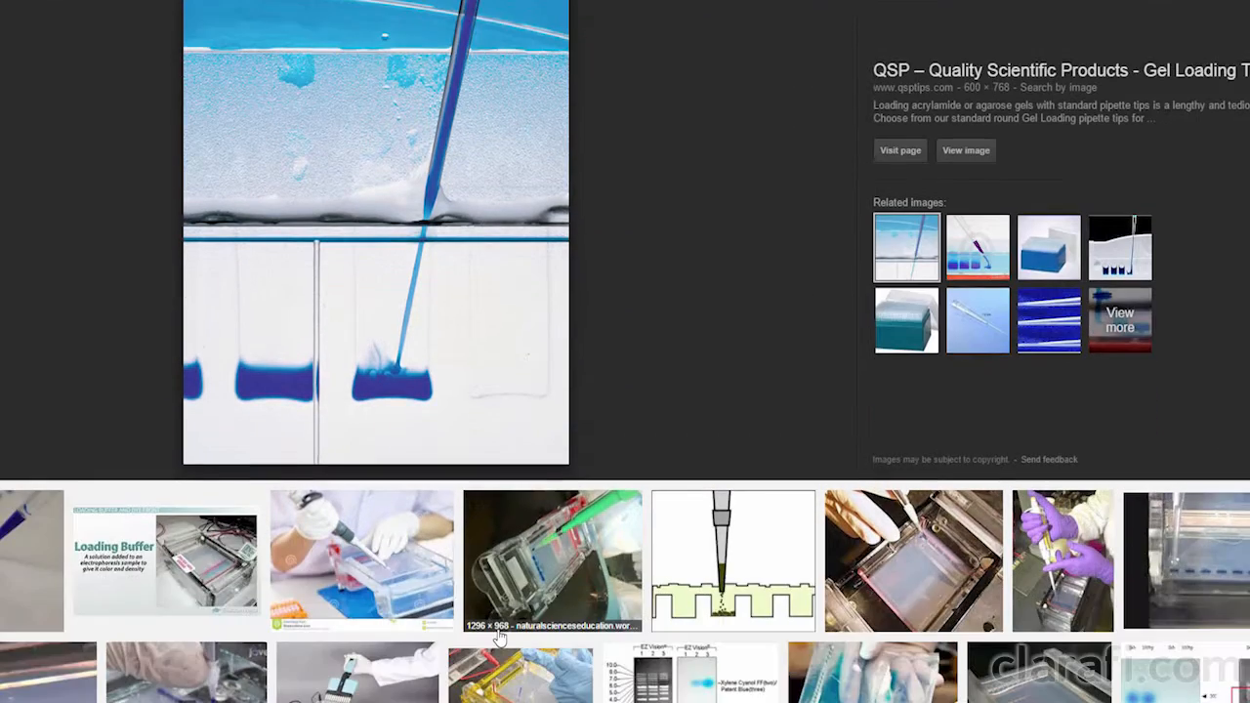
pyautogui.scroll(-3)
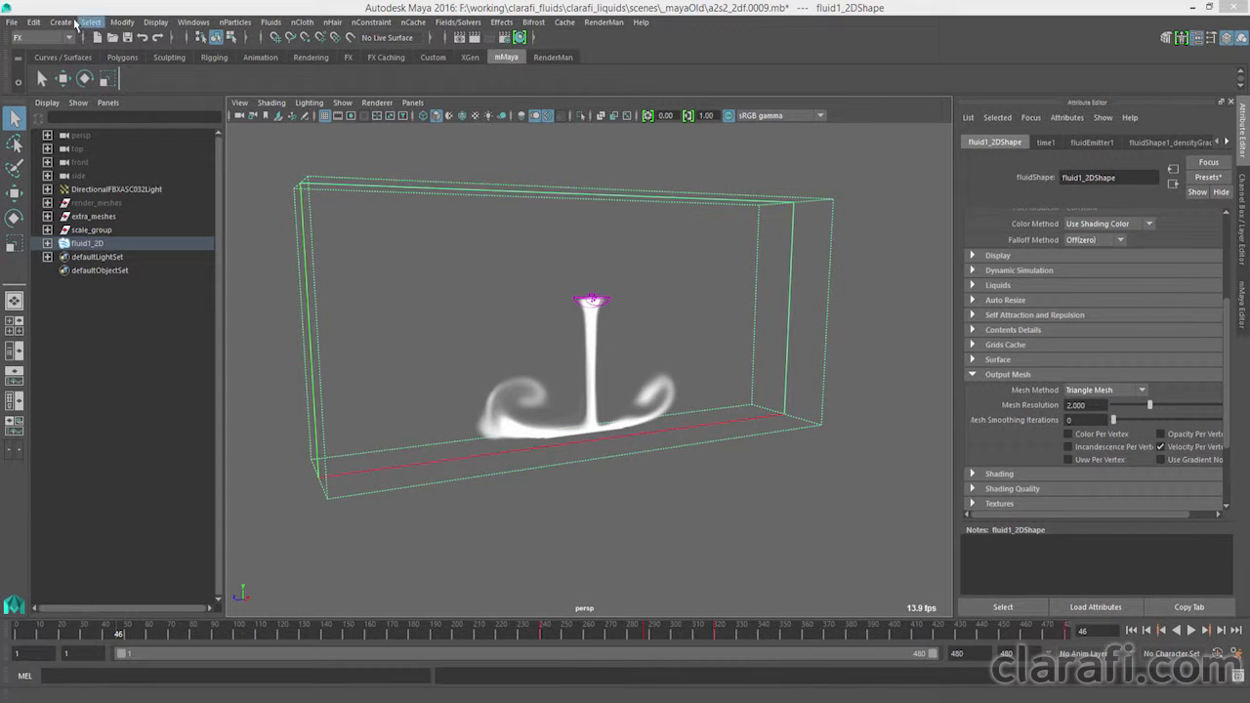
# Bring up the Modify commands for the selected fluid1_2D container.
pyautogui.click(121, 22)
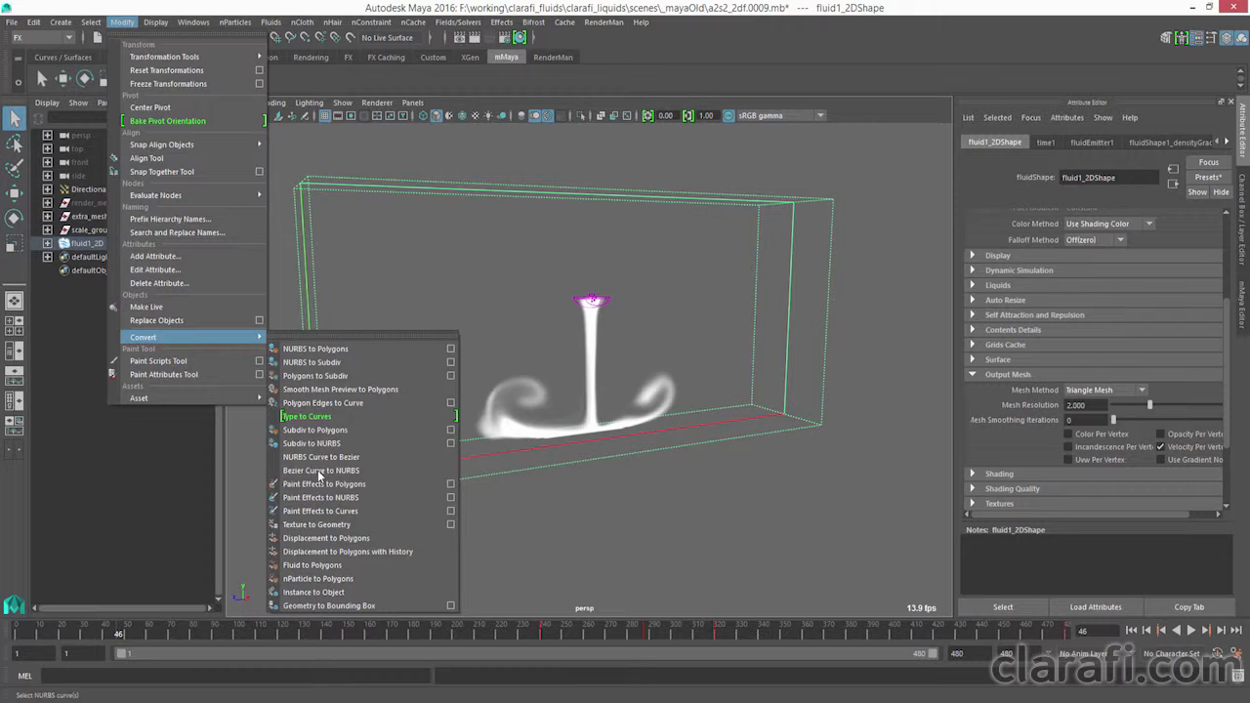
# Load the Bifrost liquid scene file via Open Scene.
pyautogui.click(312, 564)
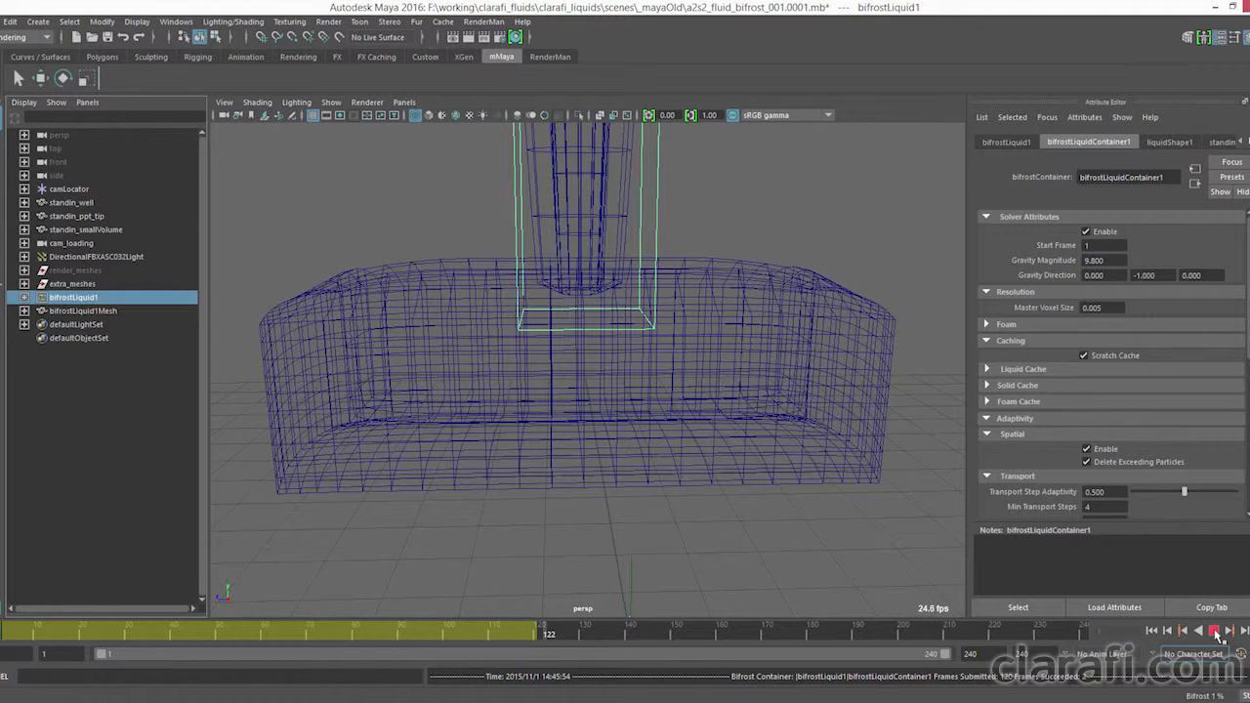
# Play the Bifrost simulation so liquid pours from the pipette into the well.
pyautogui.click(1230, 628)
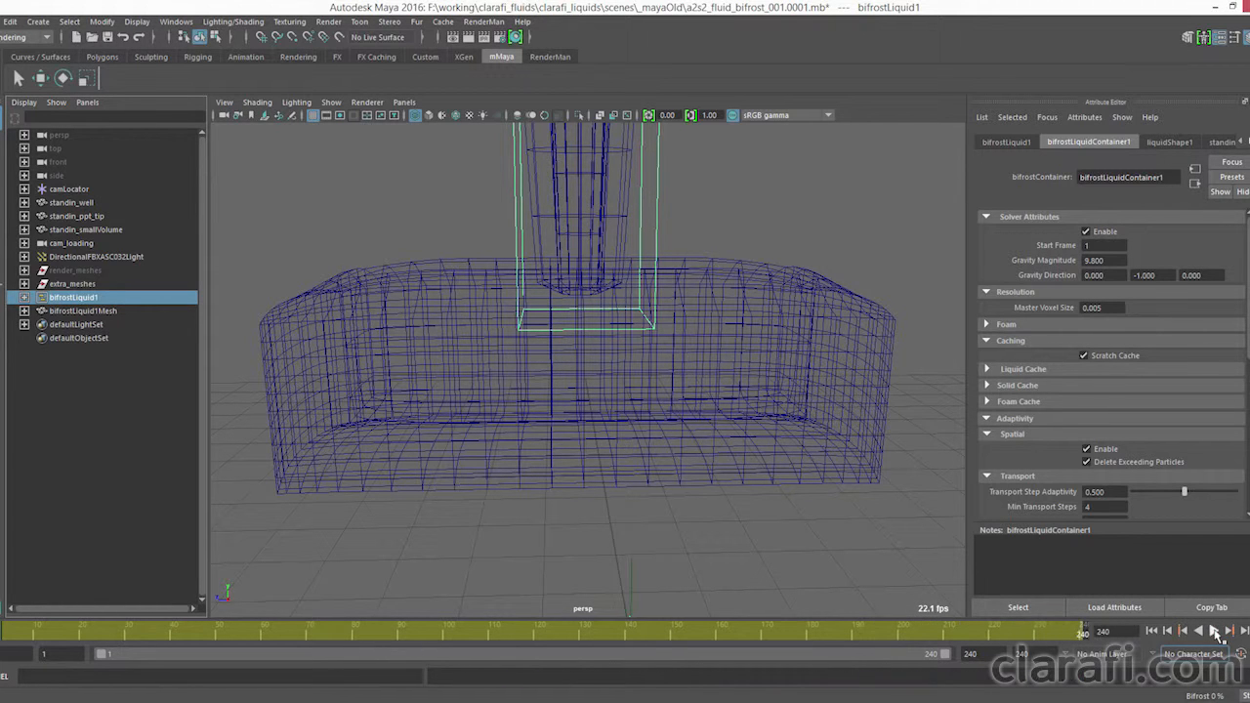
pyautogui.click(1152, 629)
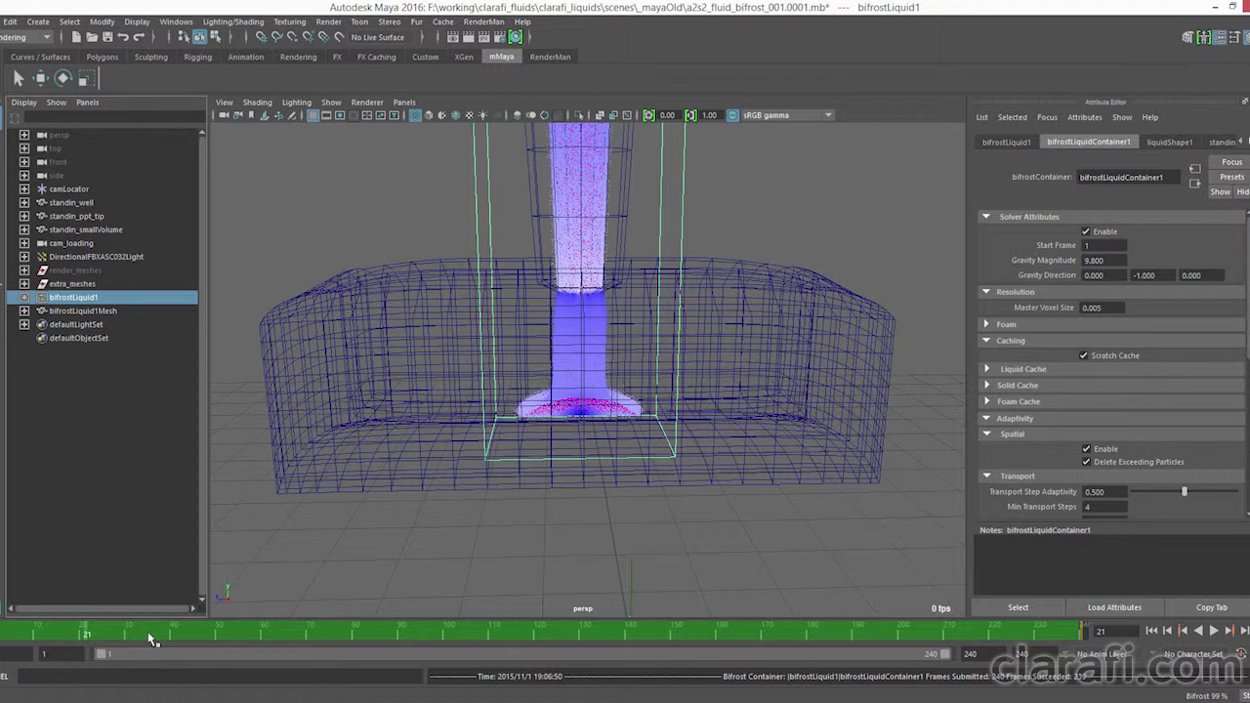
# Scrub the time slider back and through frames to watch the liquid splash.
pyautogui.click(152, 628)
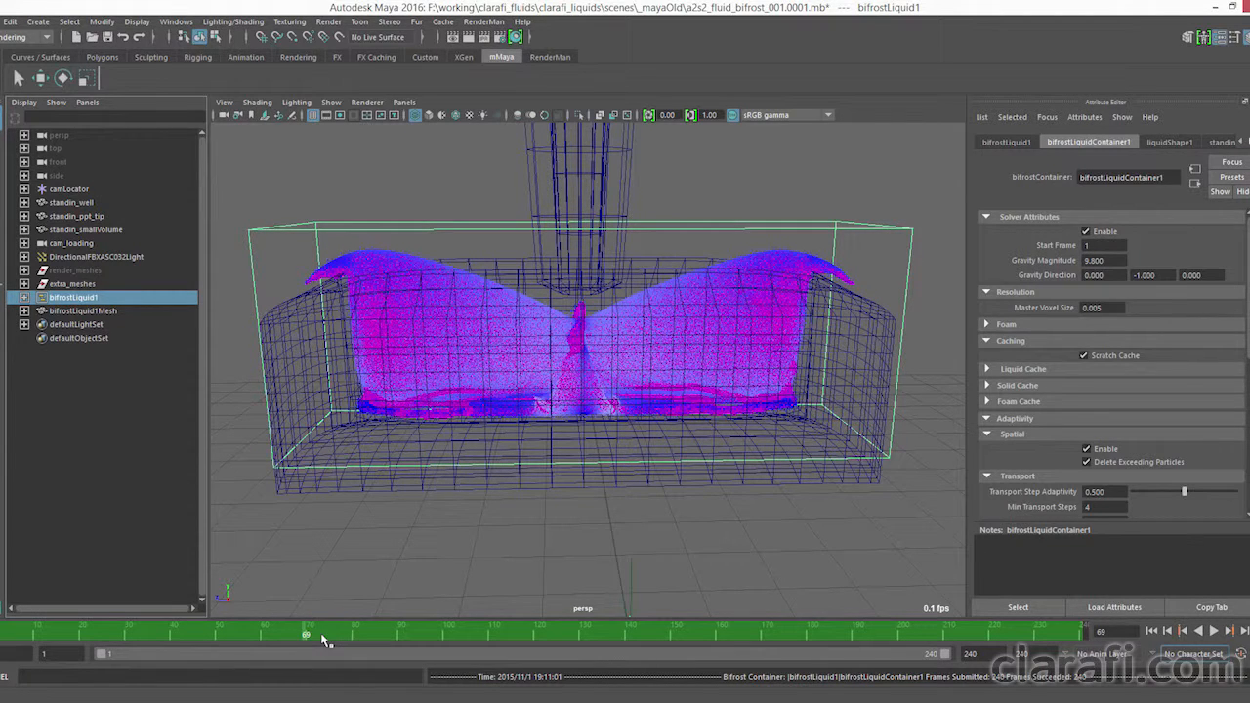
pyautogui.moveTo(304, 634); pyautogui.dragTo(324, 634)
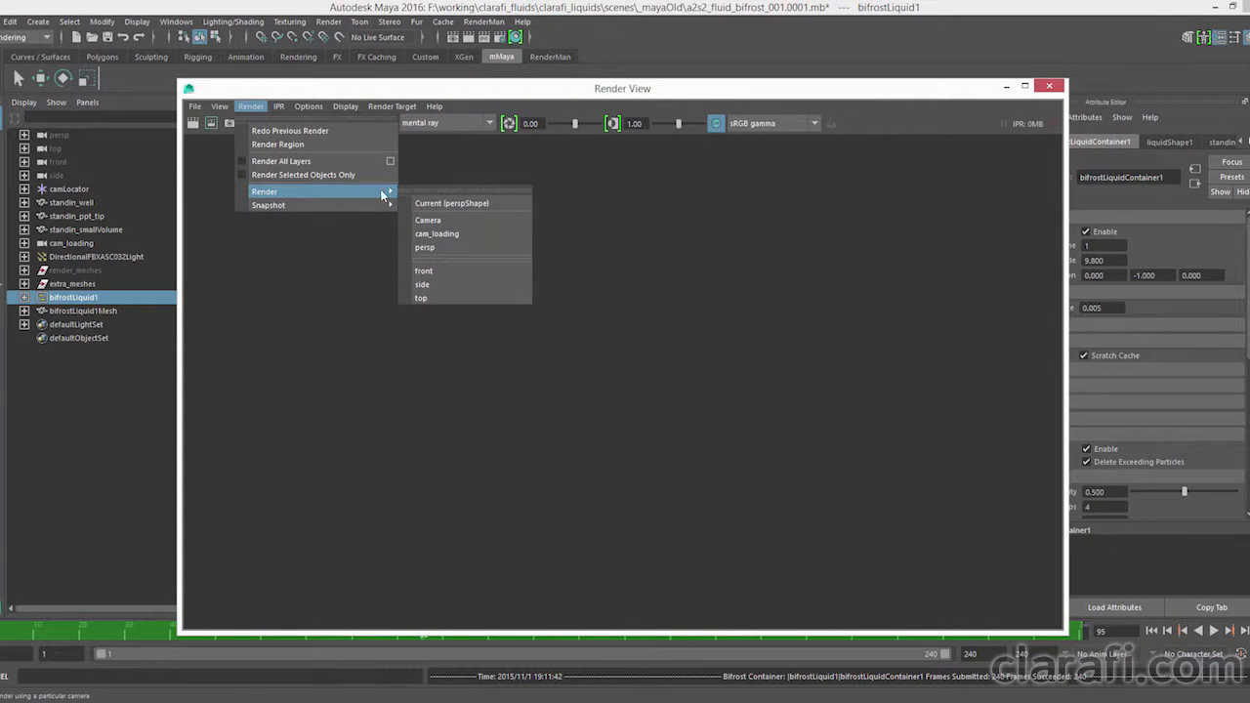
# Render the current frame of the Bifrost liquid from the persp camera.
pyautogui.click(425, 219)
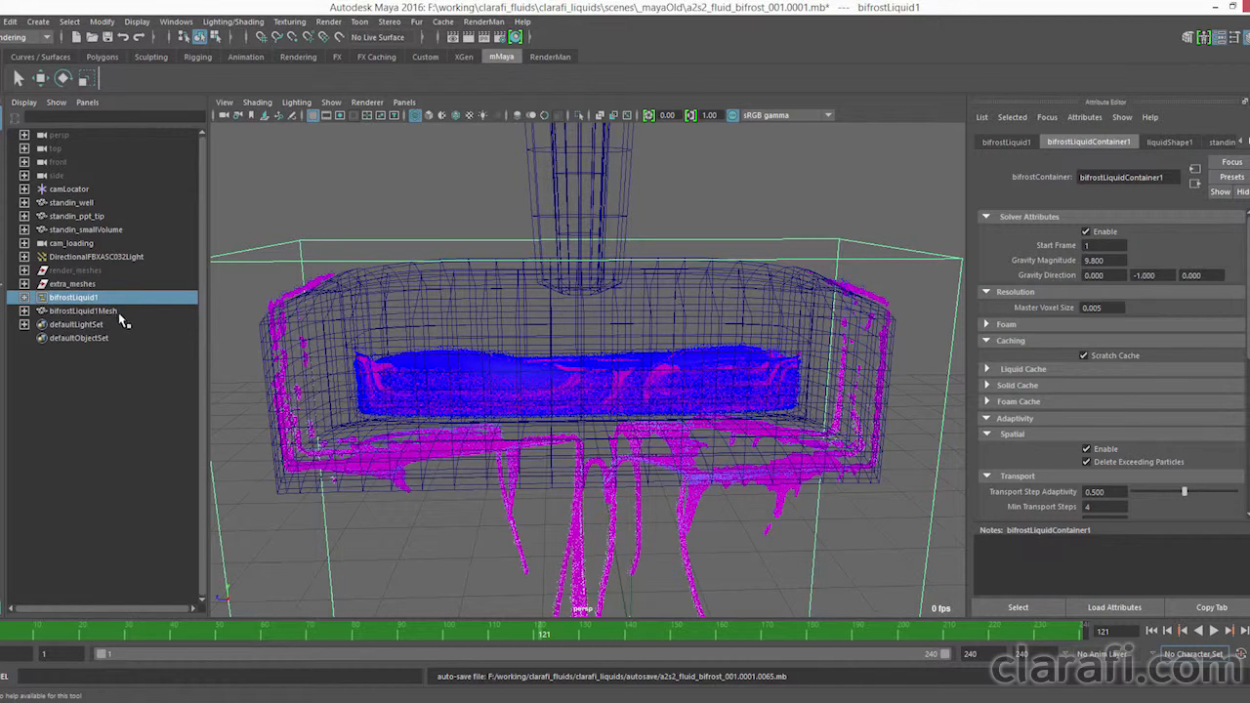
# Expand and collapse the Liquid Cache section of the Bifrost container.
pyautogui.click(986, 369)
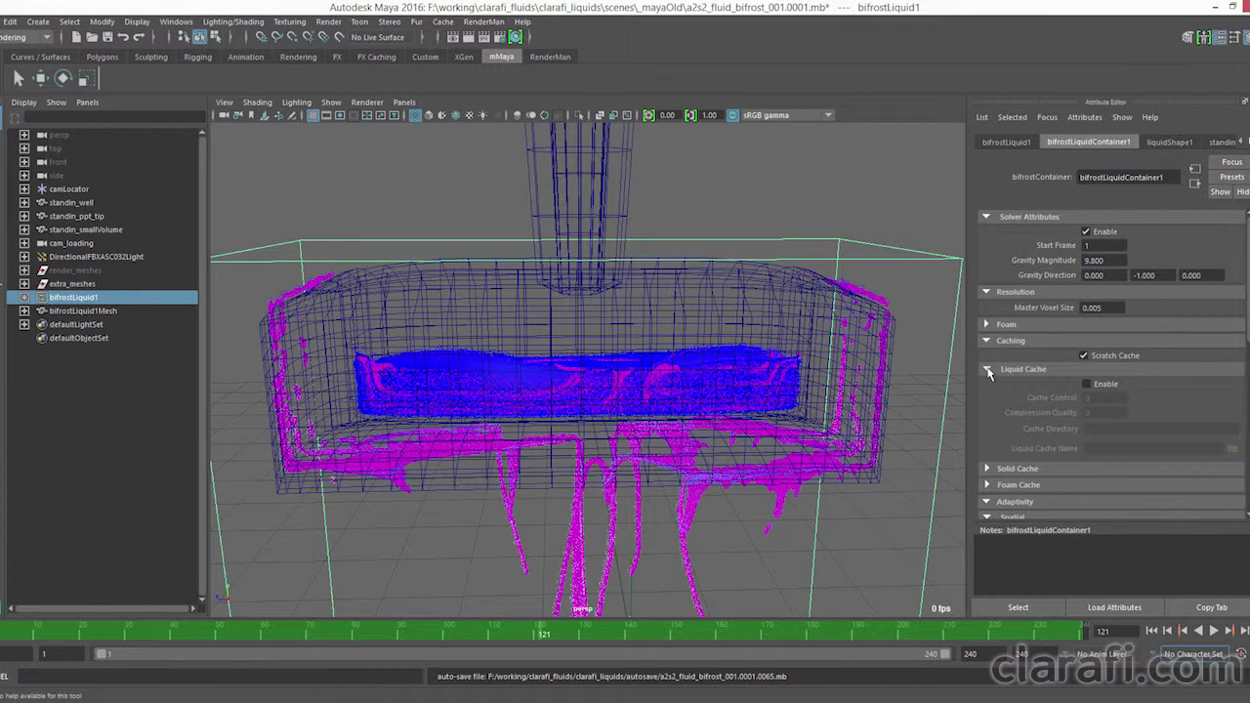
pyautogui.click(988, 369)
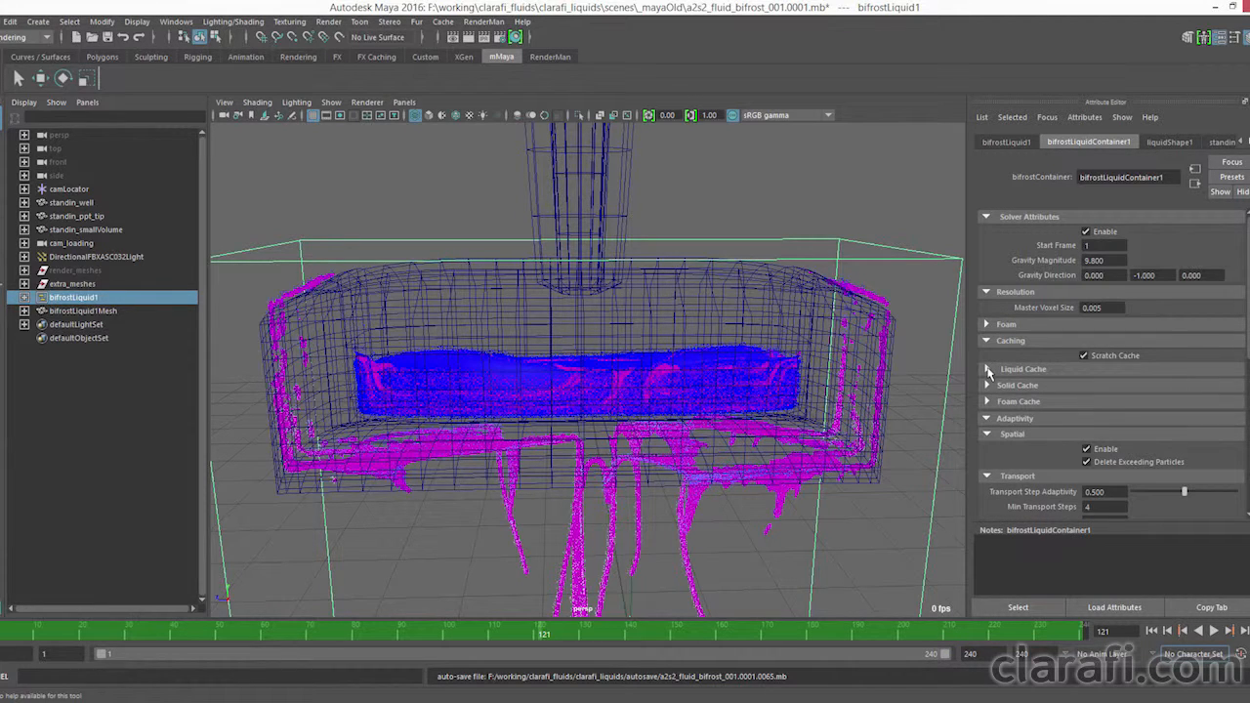
pyautogui.moveTo(706, 654)
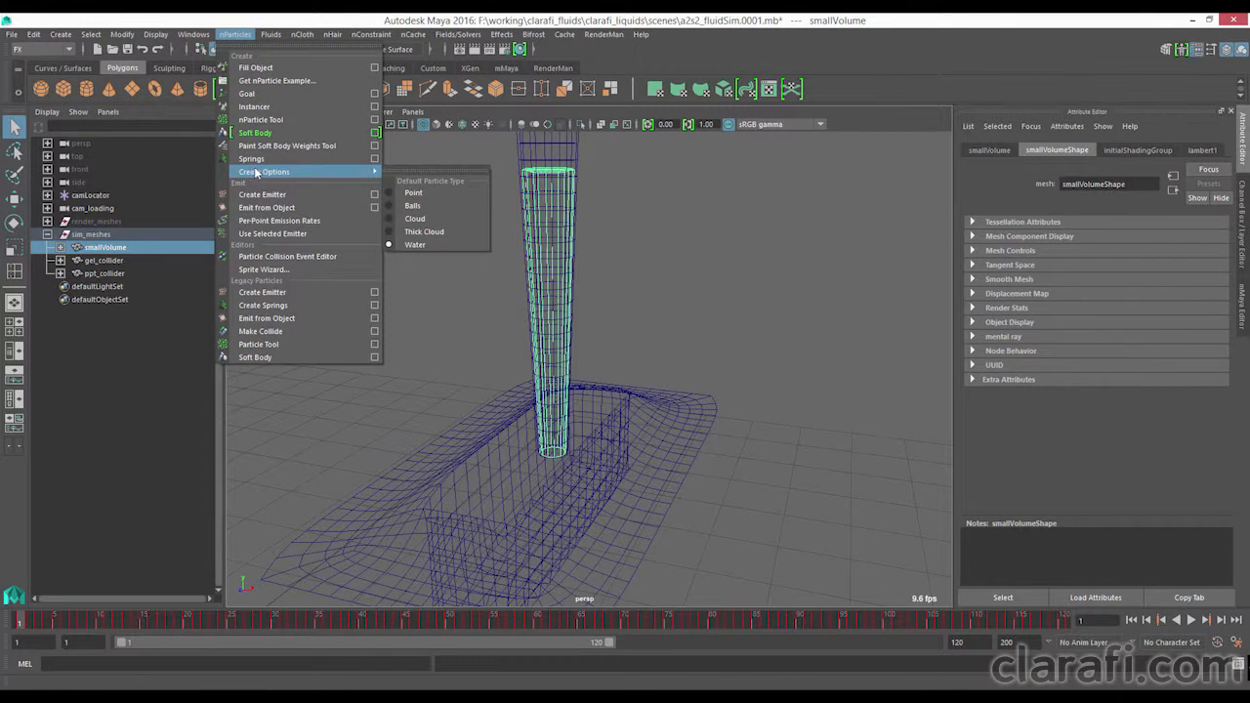
pyautogui.moveTo(414, 194)
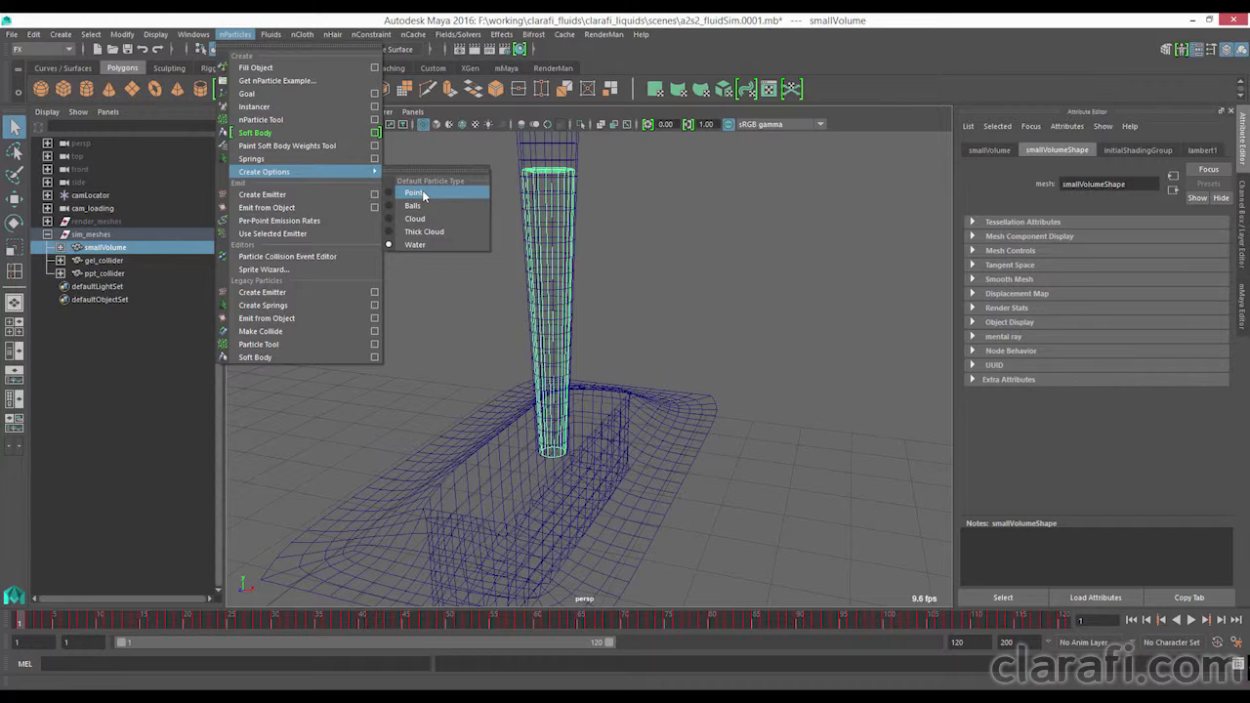
pyautogui.moveTo(414, 207)
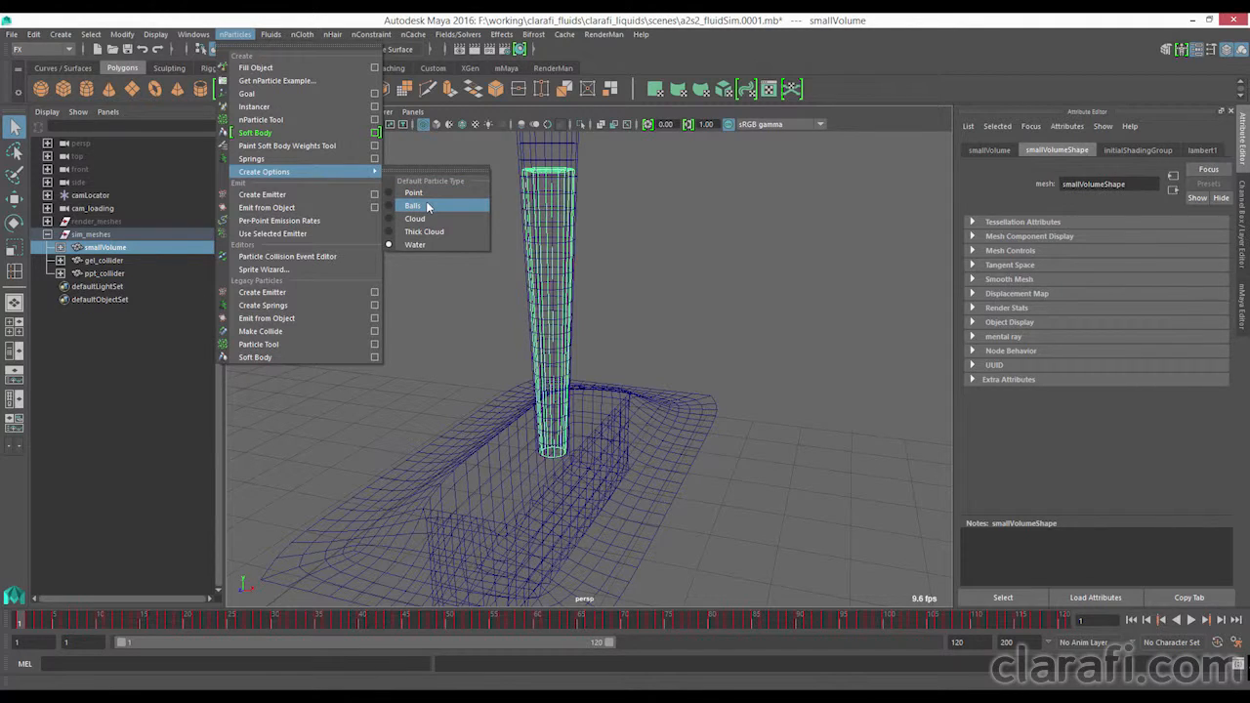
pyautogui.moveTo(424, 230)
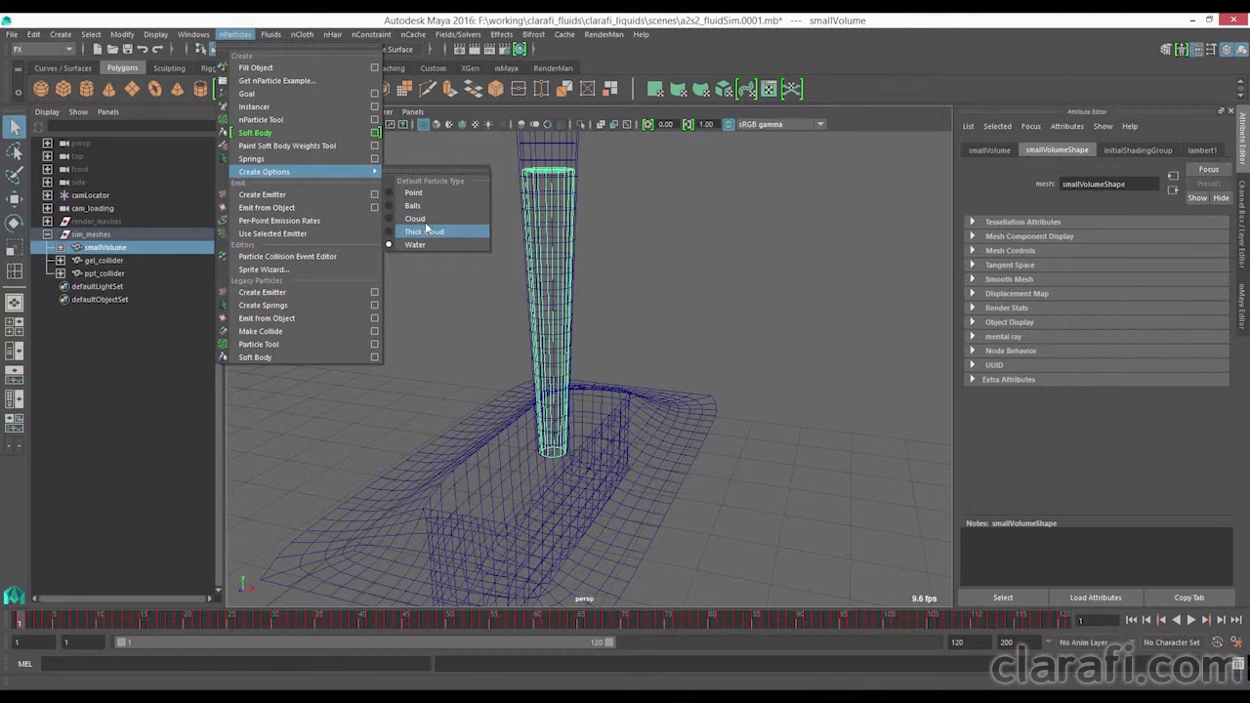
pyautogui.moveTo(414, 244)
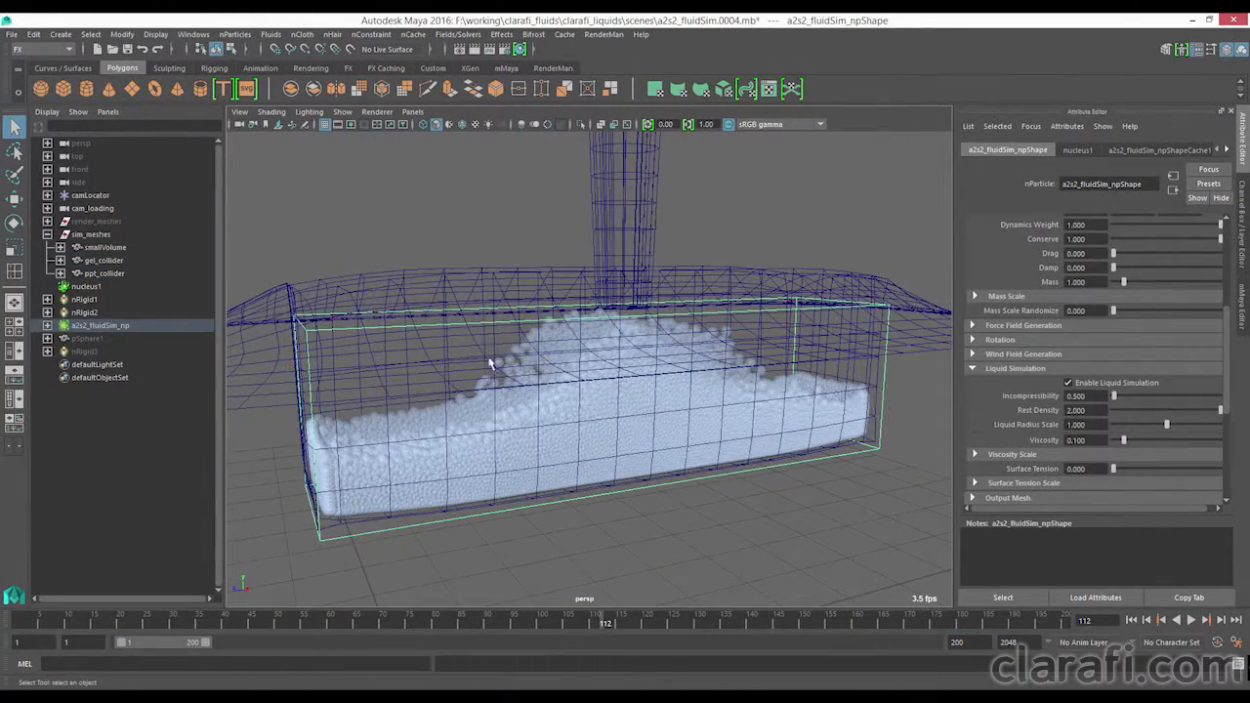
# Load the fluidSim nParticle scene with the thin water layer in the well.
pyautogui.click(972, 406)
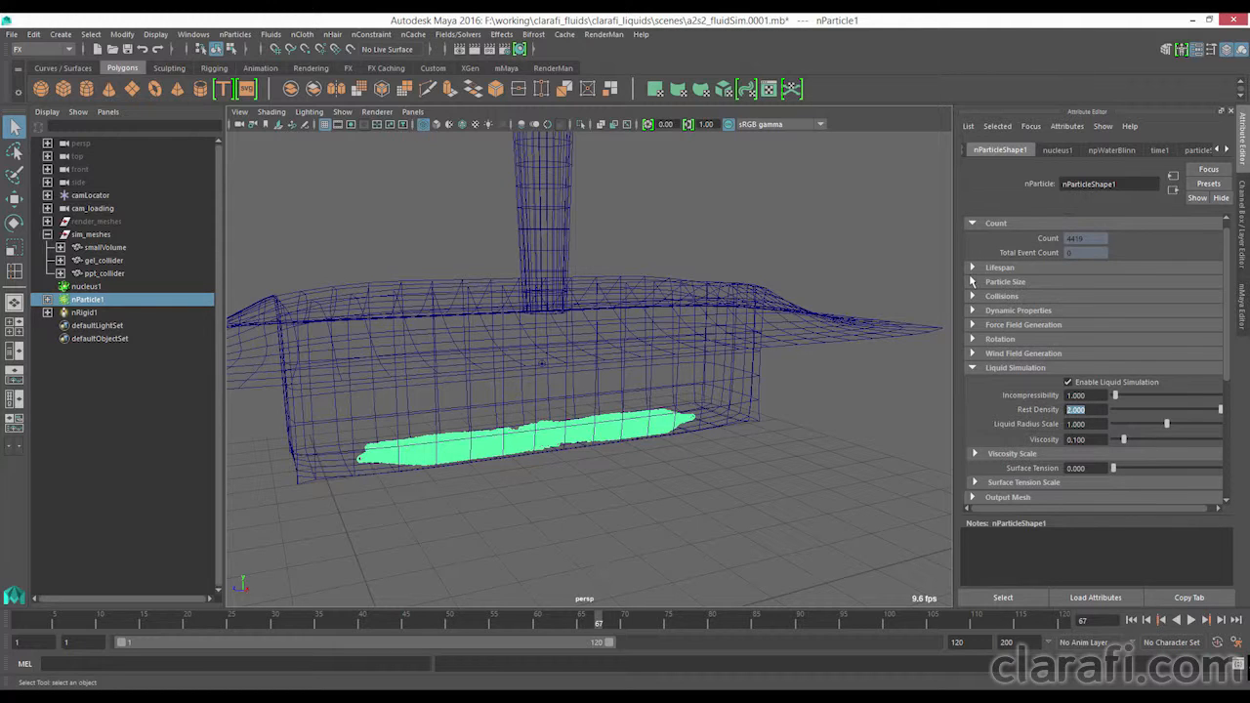
# Reveal nParticle1's Particle Size settings and orbit around the meshed liquid under the pipette.
pyautogui.click(1004, 281)
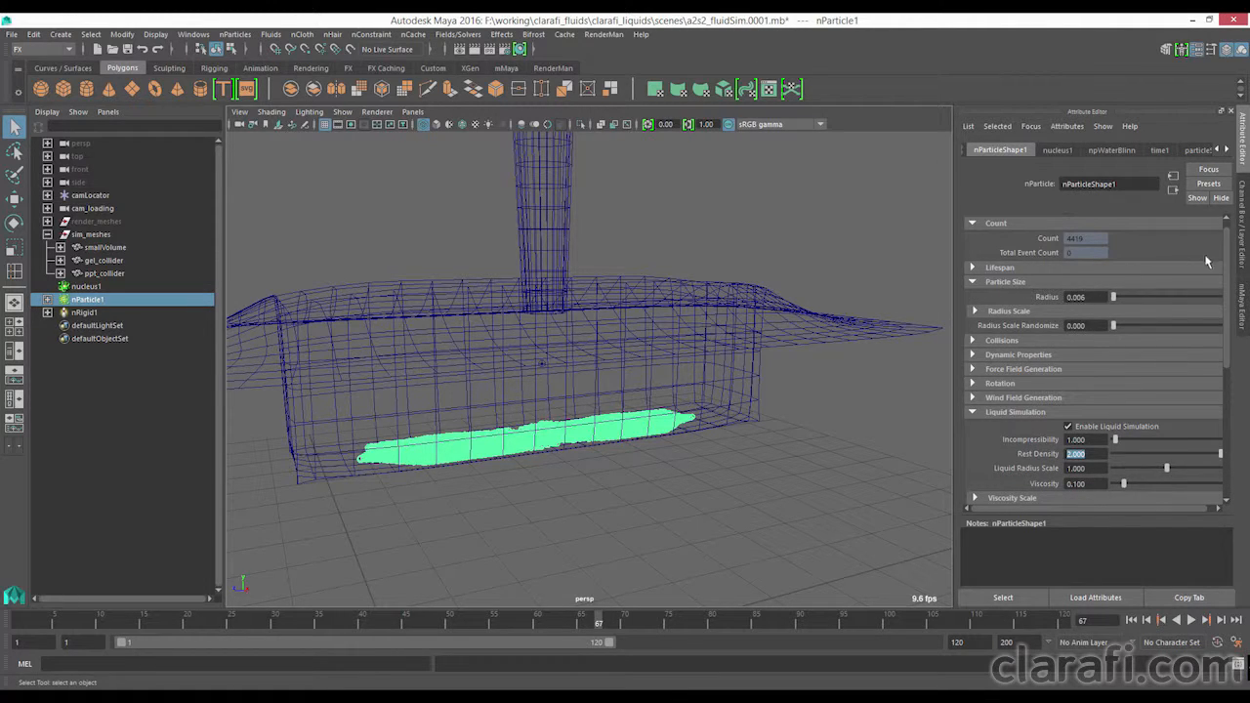
pyautogui.scroll(-3)
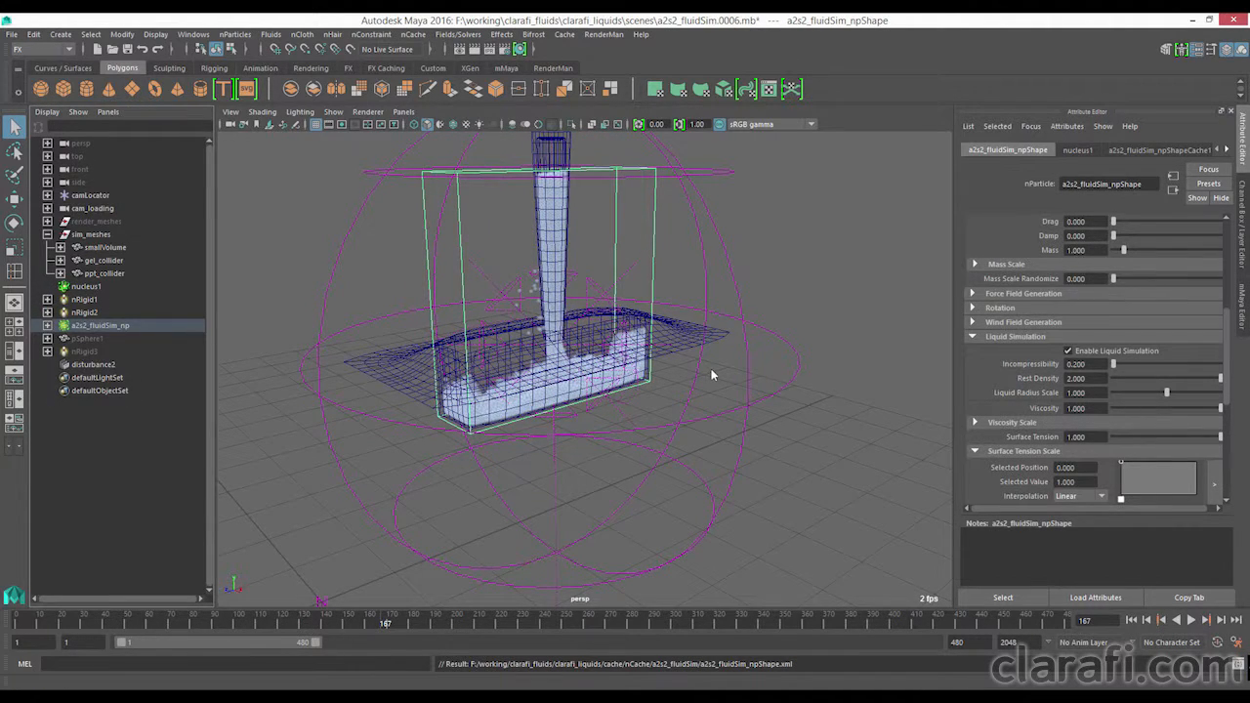
pyautogui.moveTo(713, 375); pyautogui.dragTo(633, 355)
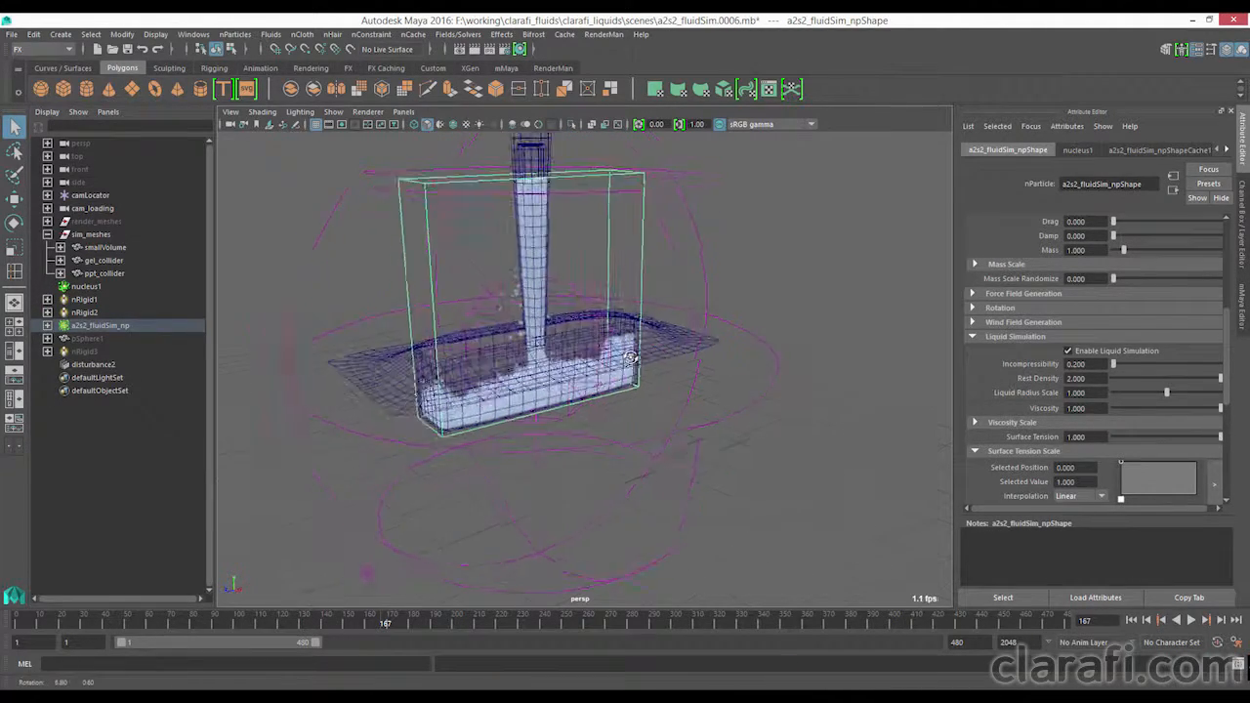